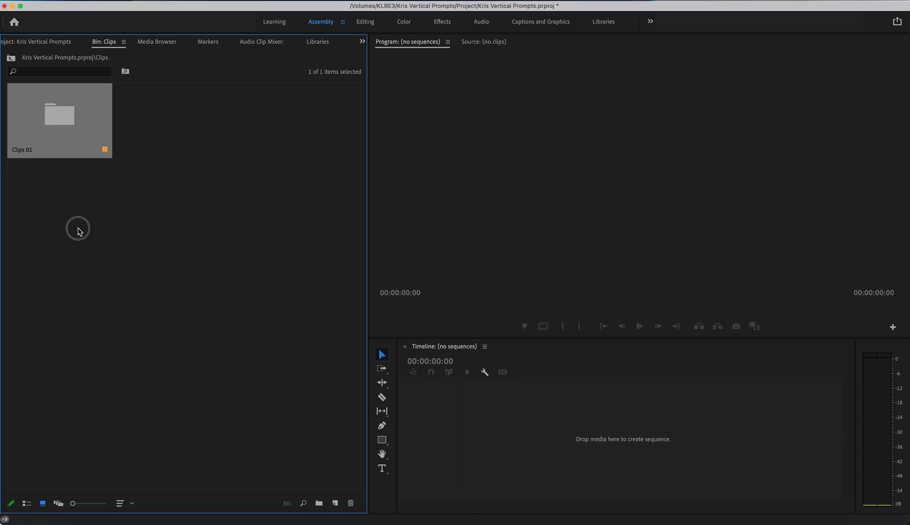
- Load a vertical clip from the Clips 01 bin into the Source Monitor and scrub it
double_click(58, 115)
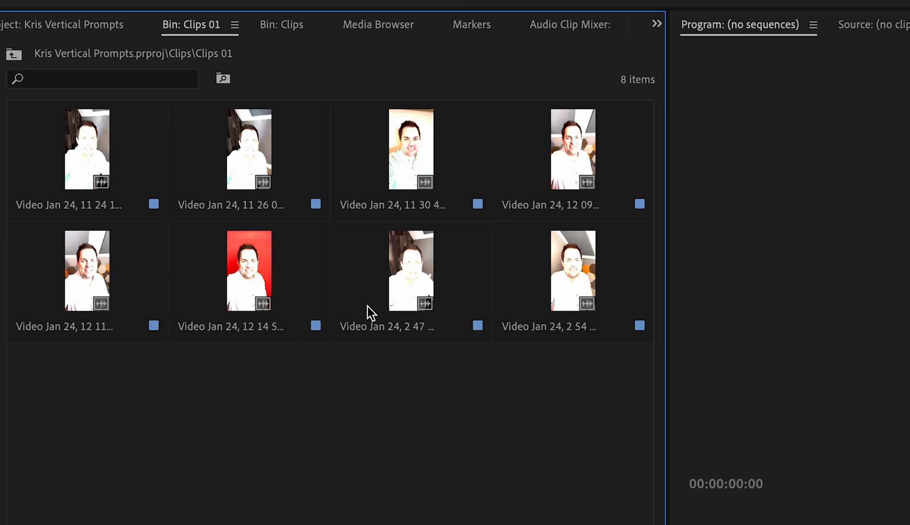
double_click(249, 149)
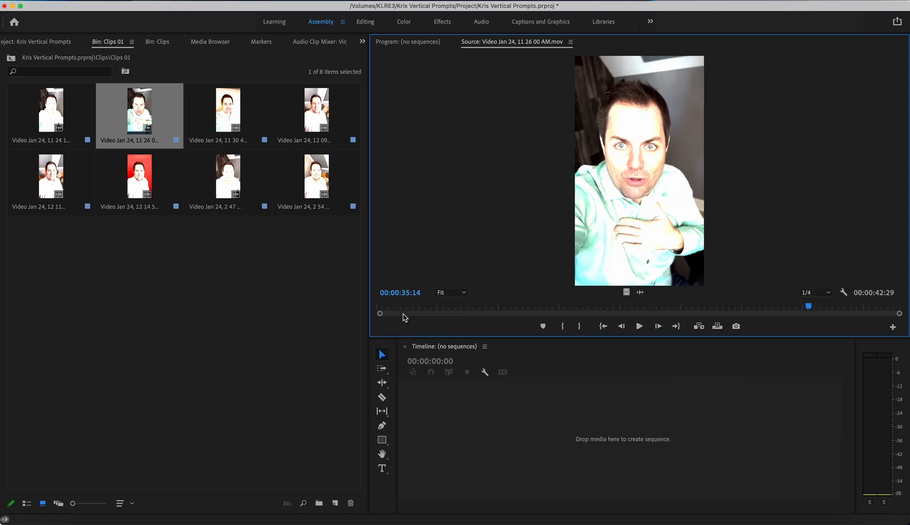
click(448, 305)
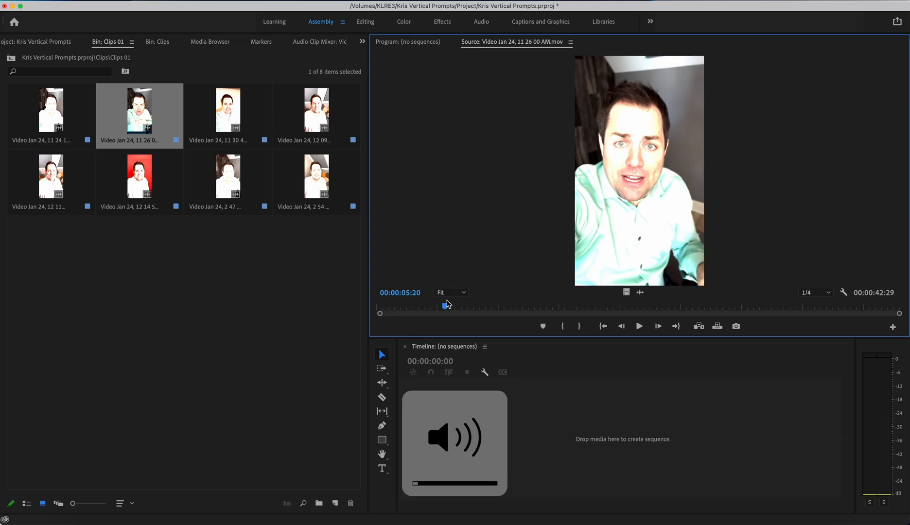
click(220, 305)
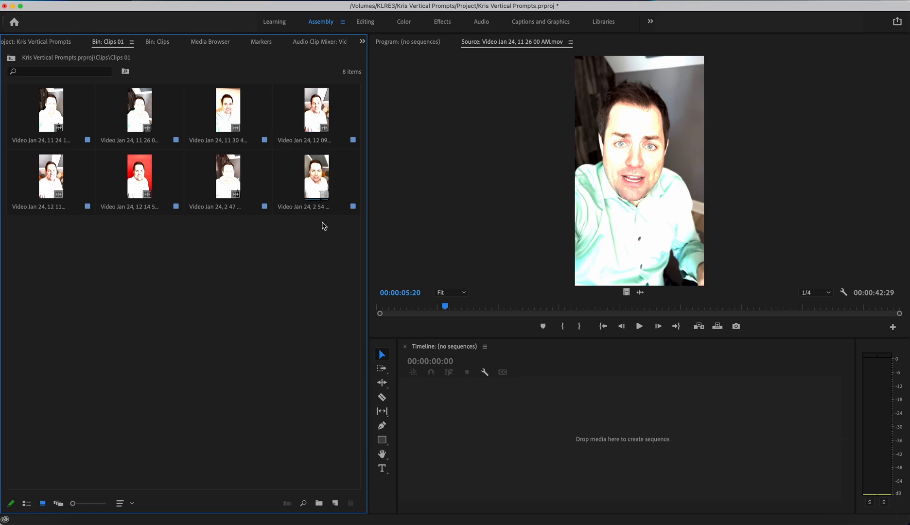
- Apply a Rec. 709 Color Space Override to all eight selected clips via Interpret Footage
key(cmd+a)
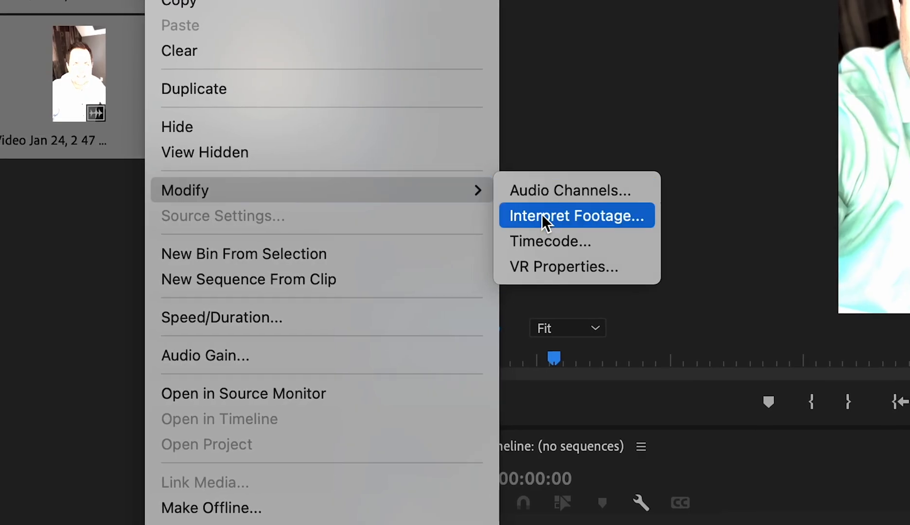
click(576, 215)
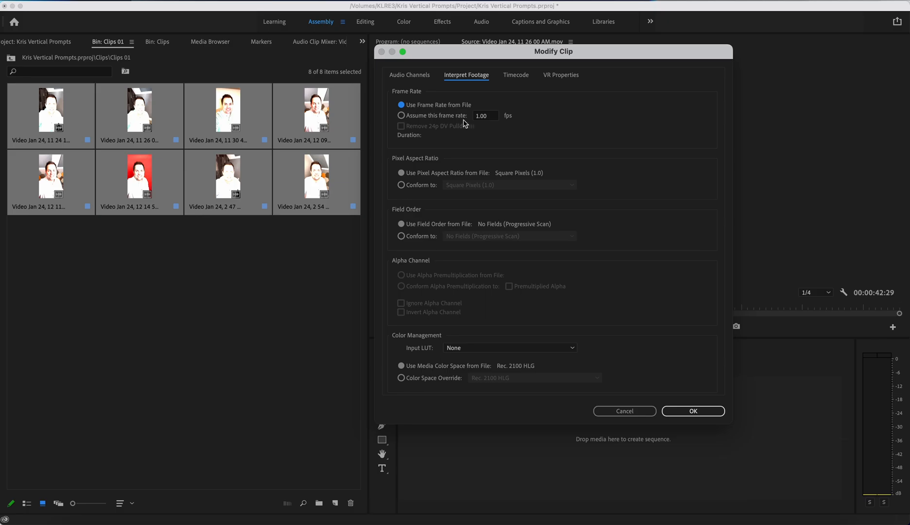
mouse_move(427, 334)
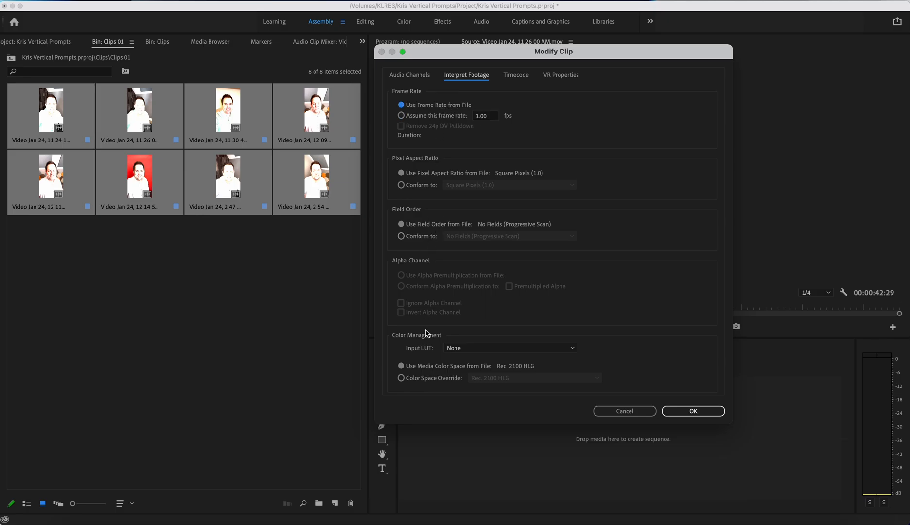
mouse_move(399, 341)
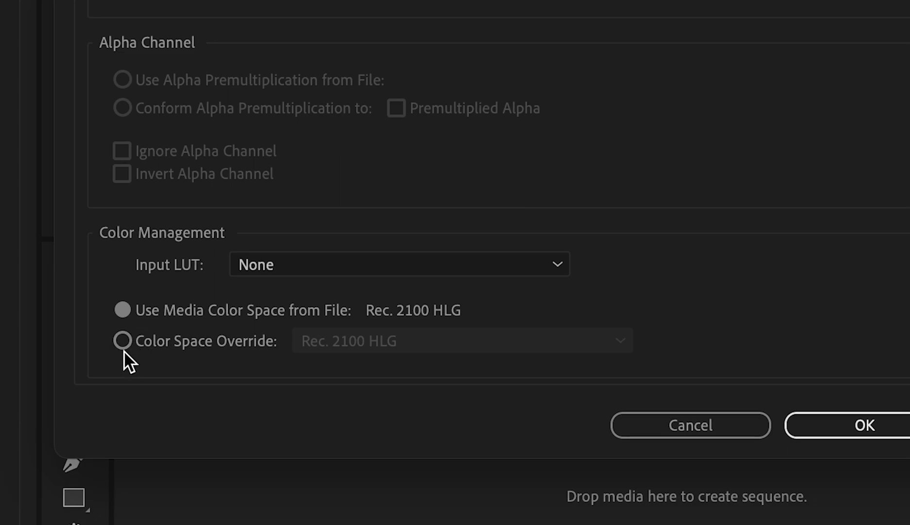
click(463, 340)
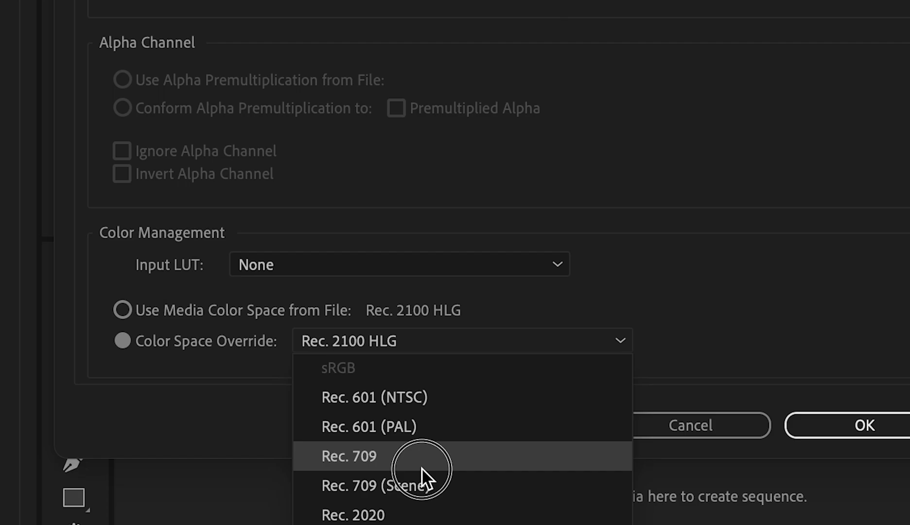
click(350, 458)
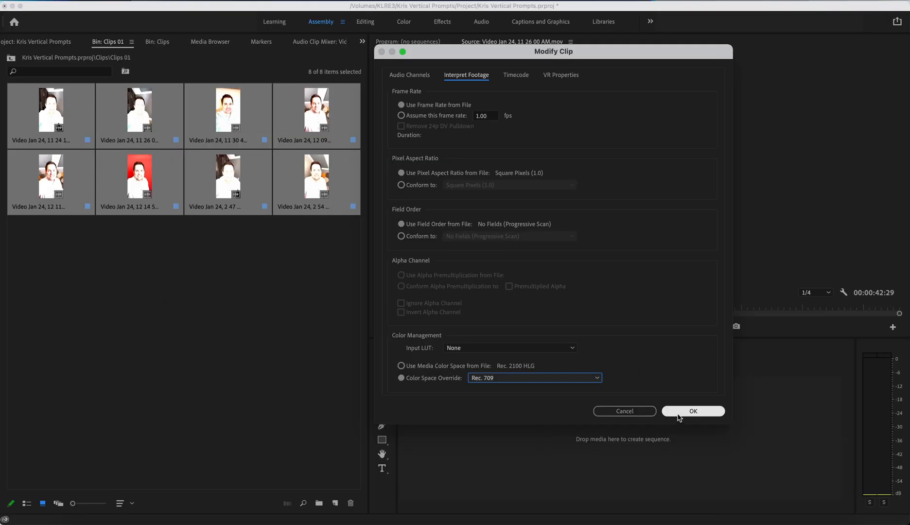
click(693, 411)
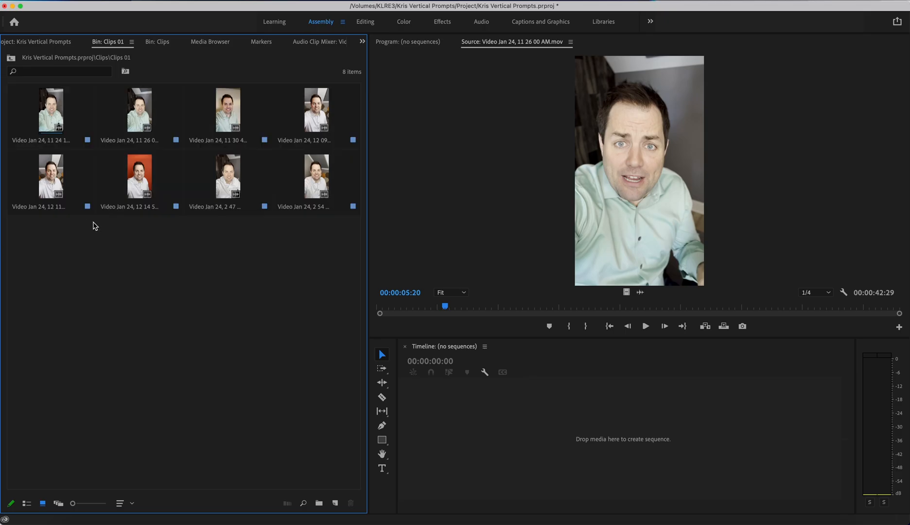
- Create a sequence from the clips and switch to the Color workspace
click(49, 110)
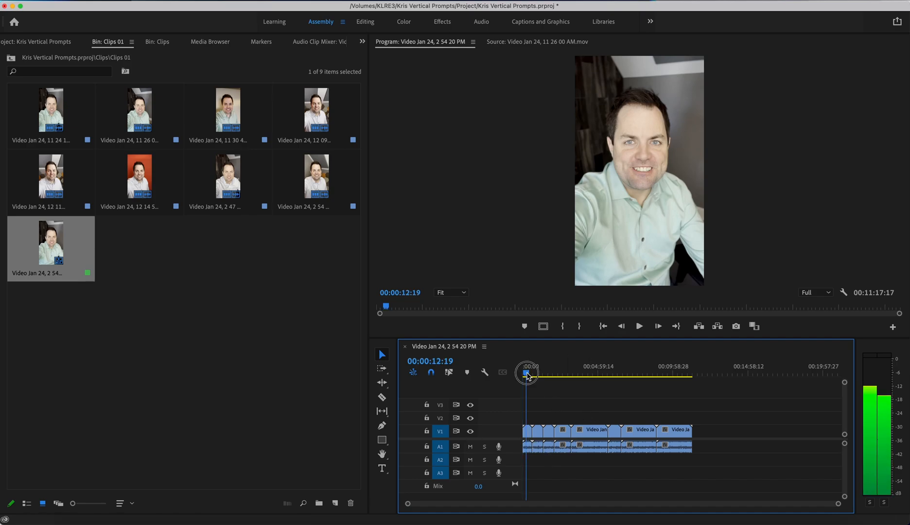
drag(526, 374, 524, 373)
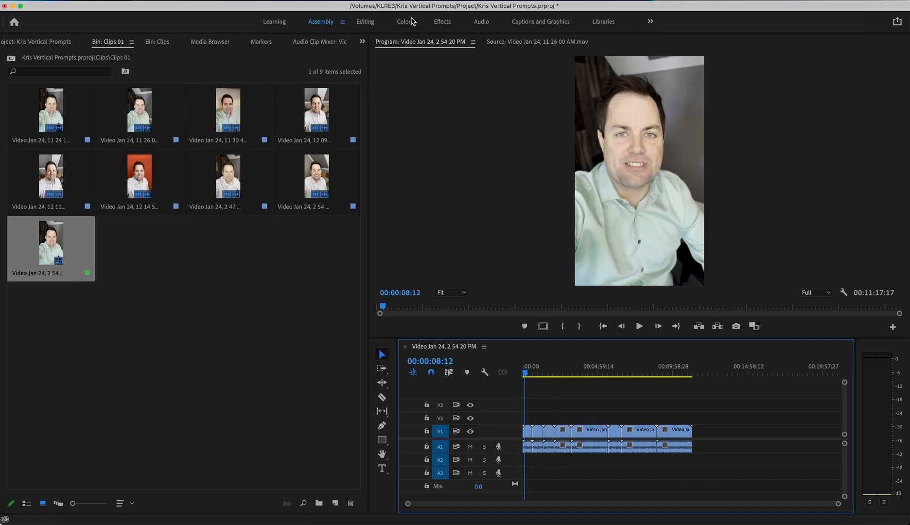
click(404, 22)
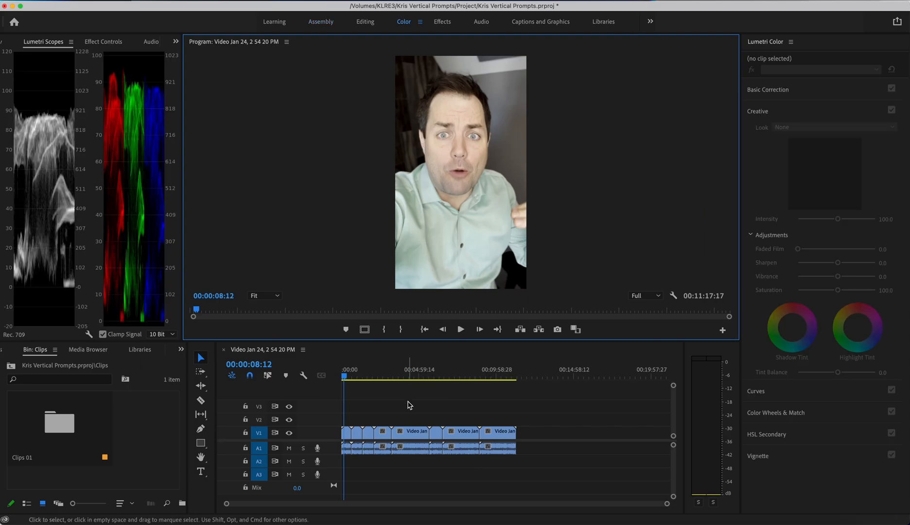
- On the first clip, raise Lumetri Creative Vibrance to 59.5 and Saturation to 200
click(346, 433)
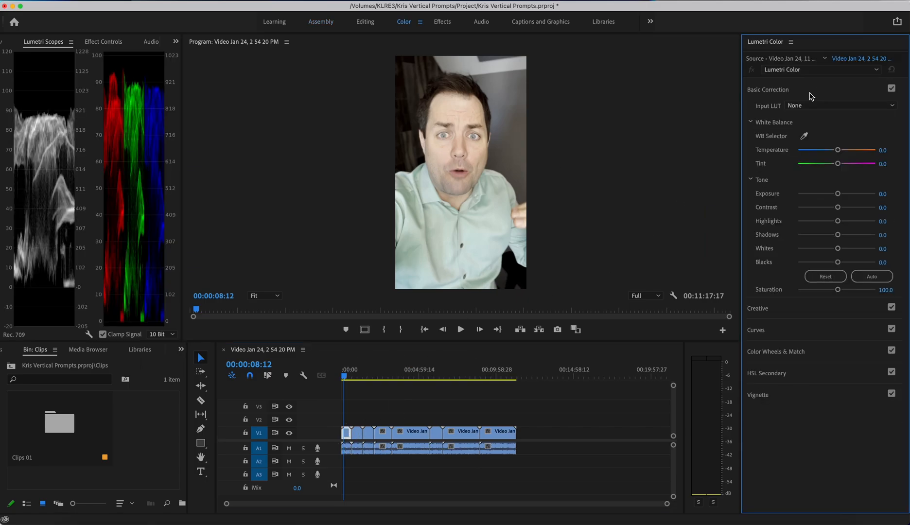
mouse_move(732, 112)
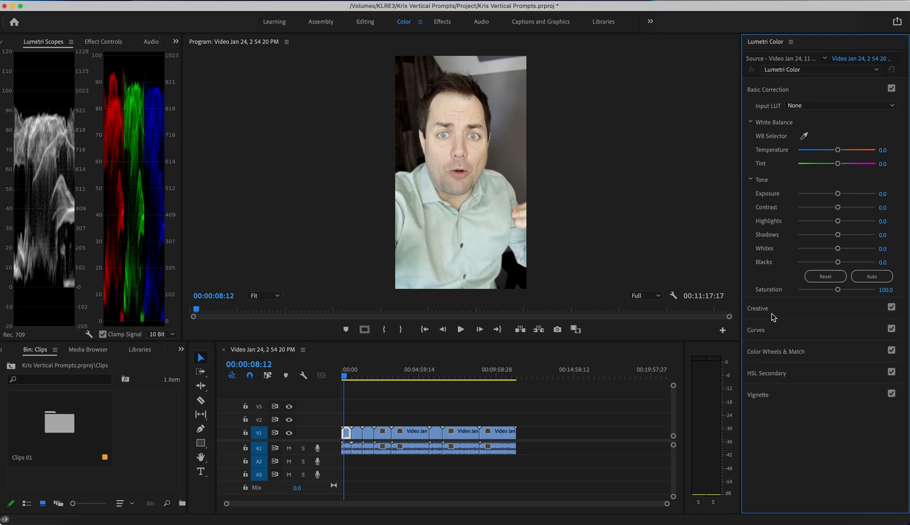
drag(837, 276, 861, 277)
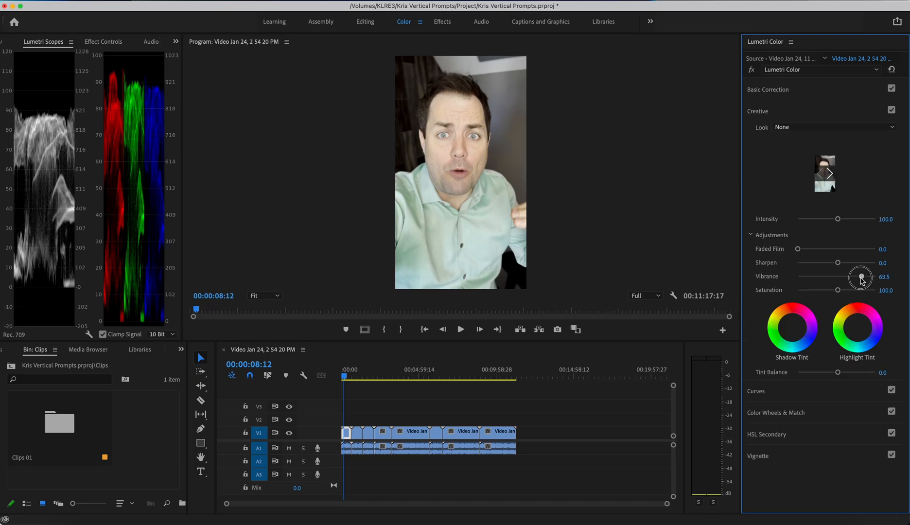
drag(861, 278, 852, 277)
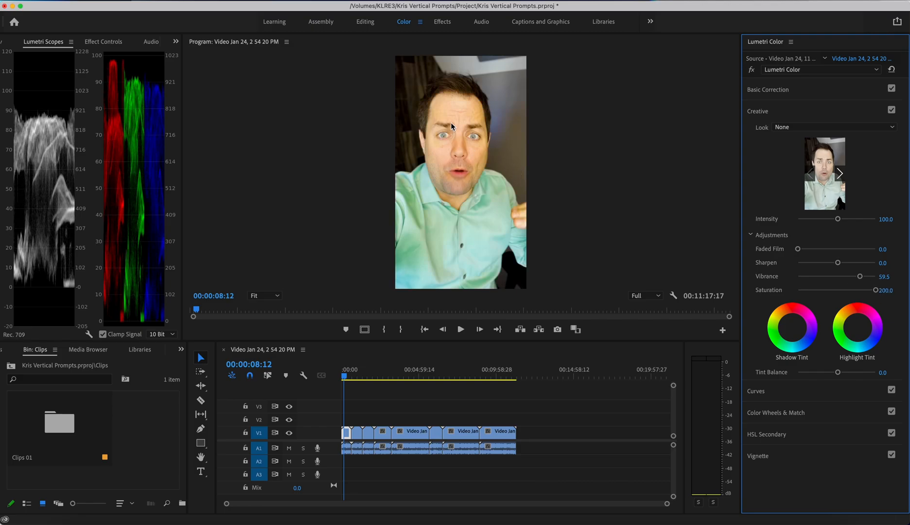
mouse_move(770, 250)
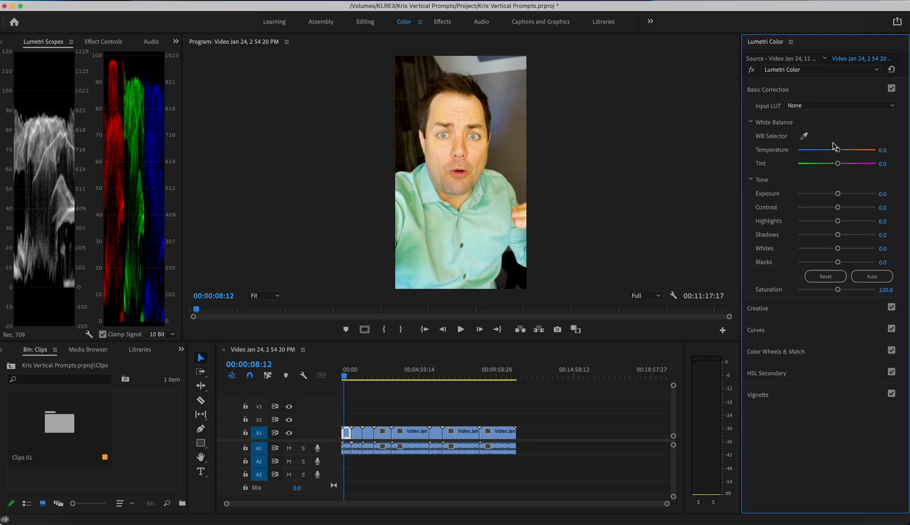
- Set White Balance Temperature to -10.8 and Tint to 5.4
drag(838, 150, 832, 150)
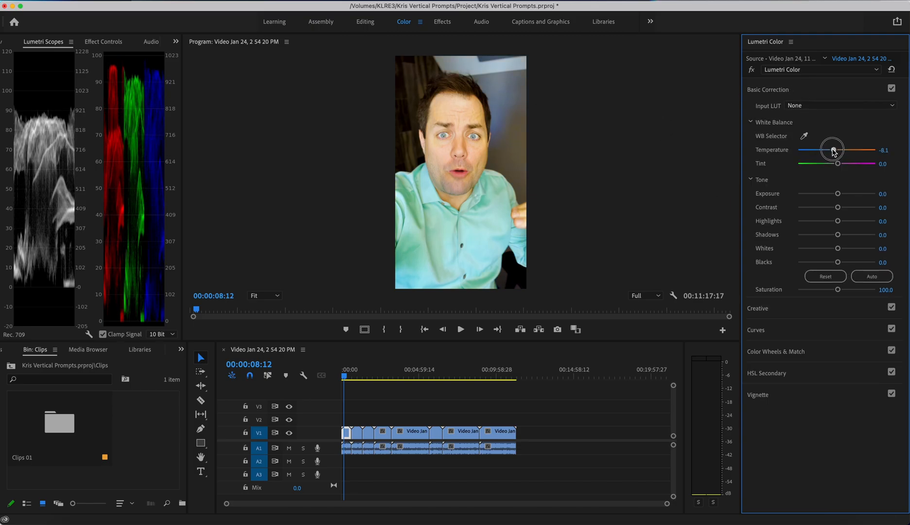
drag(832, 150, 835, 150)
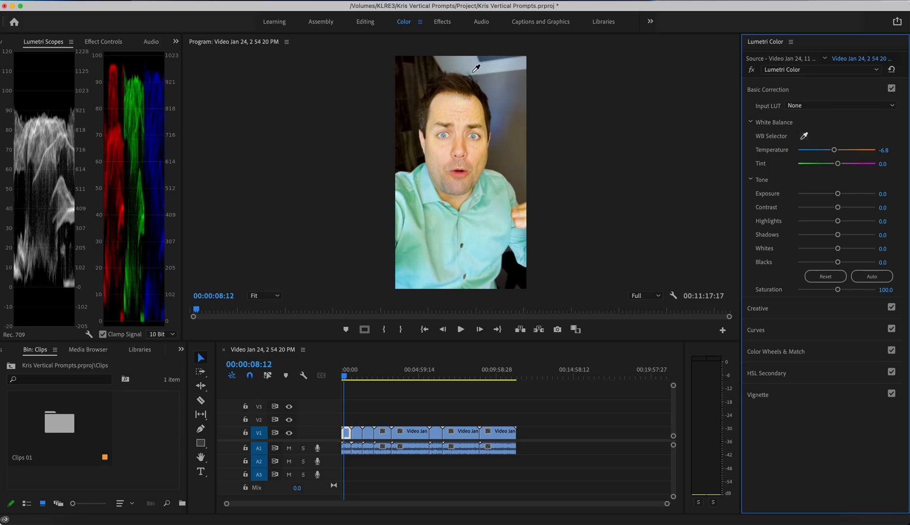
drag(834, 150, 832, 150)
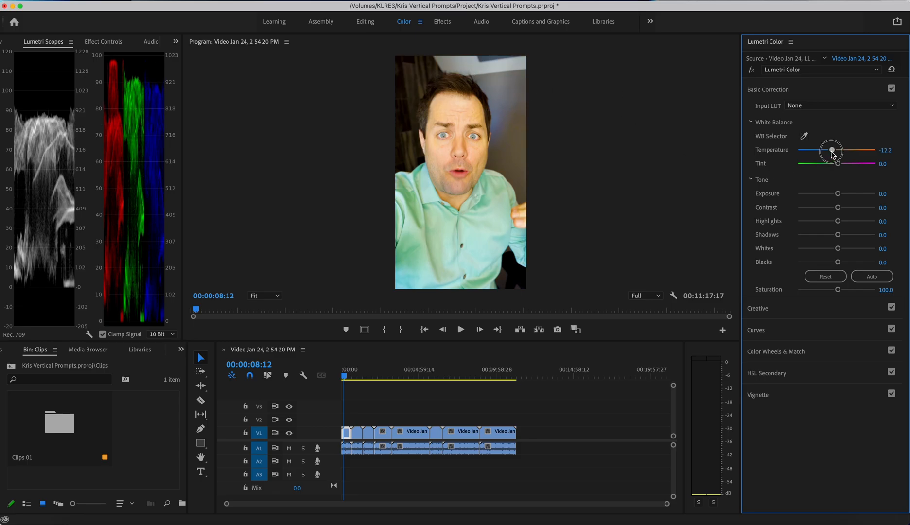
drag(832, 150, 837, 151)
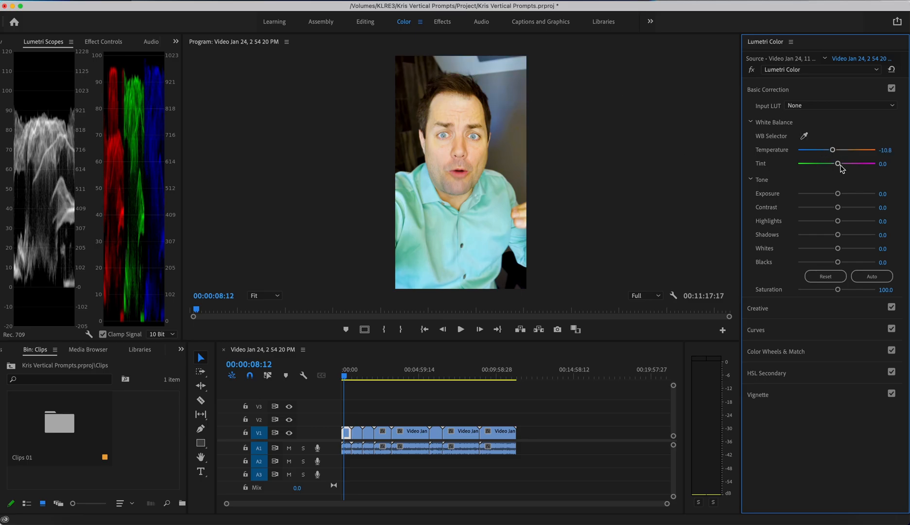
drag(834, 164, 839, 163)
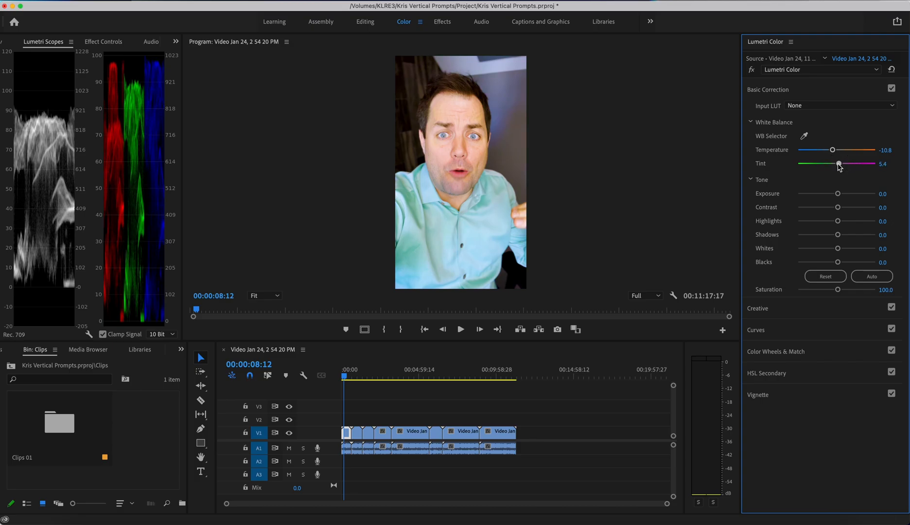
mouse_move(560, 194)
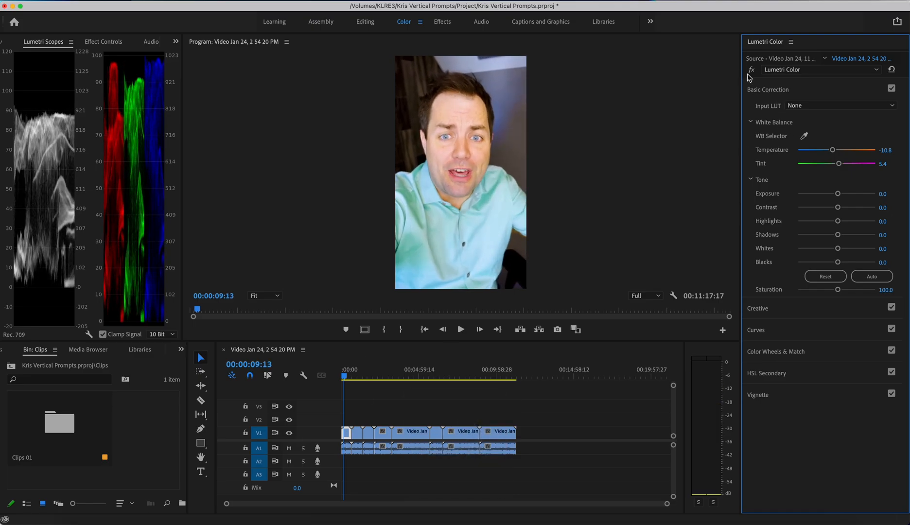
click(751, 70)
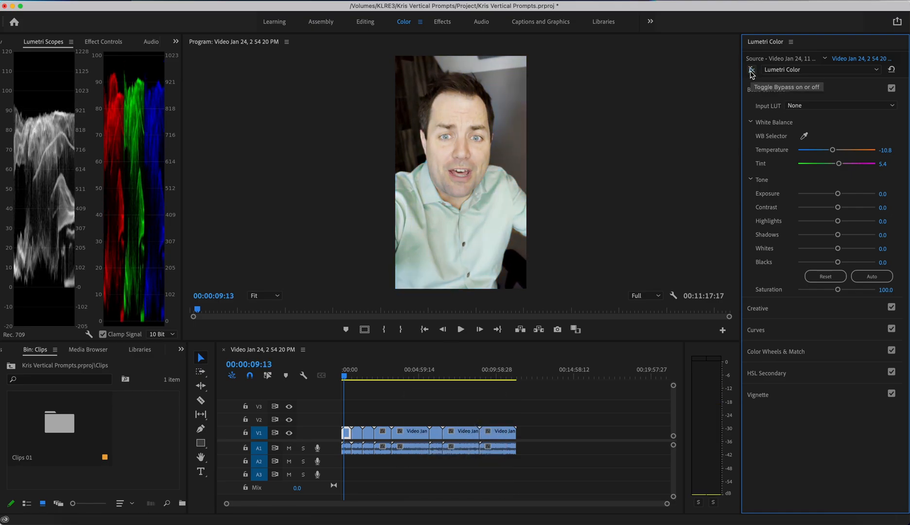
click(750, 71)
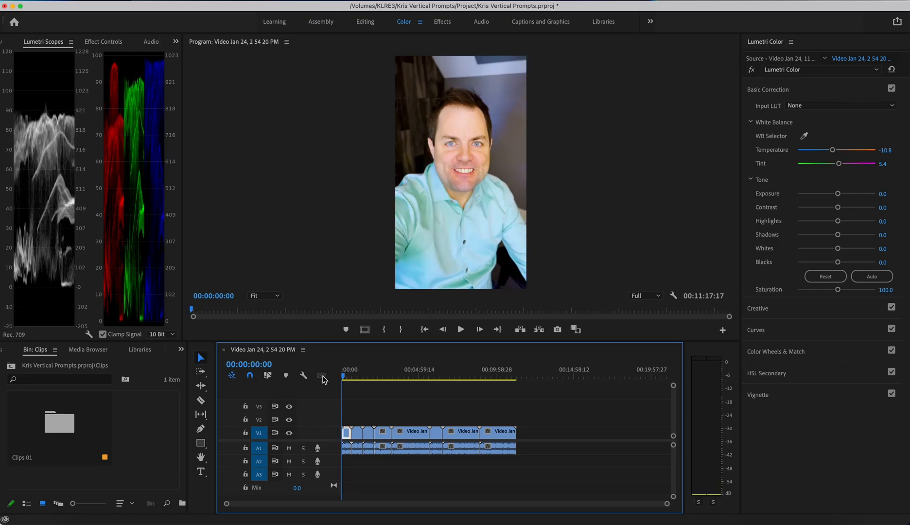
click(460, 329)
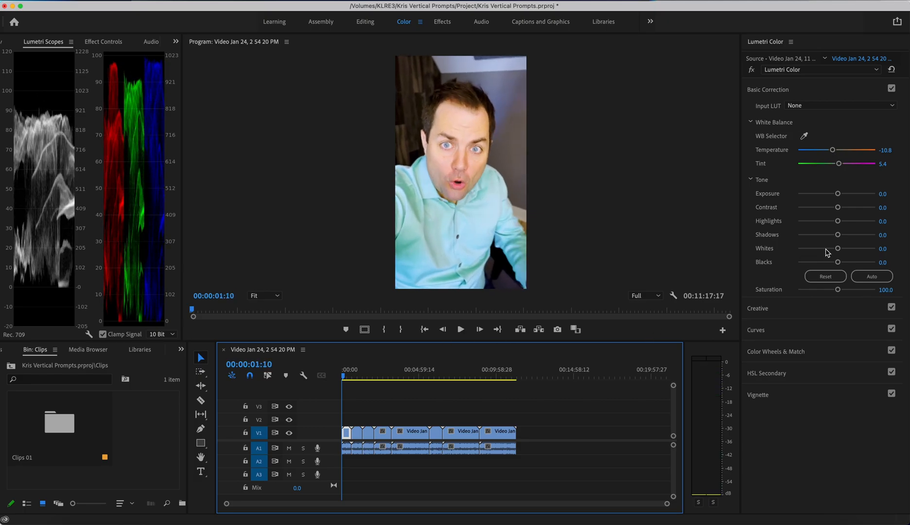
- Set Blacks to -10.8, leave Whites at 0, lower Highlights to -16.2 and play back
drag(837, 262, 834, 262)
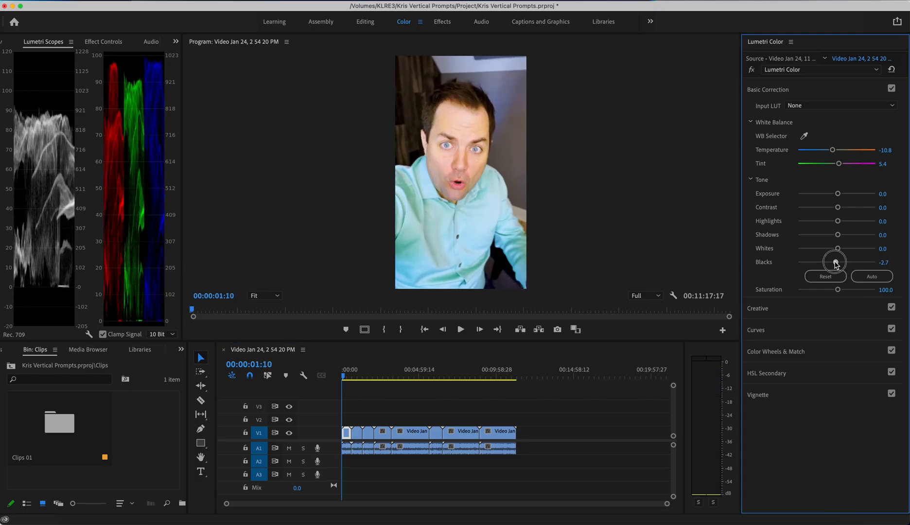
drag(834, 262, 839, 248)
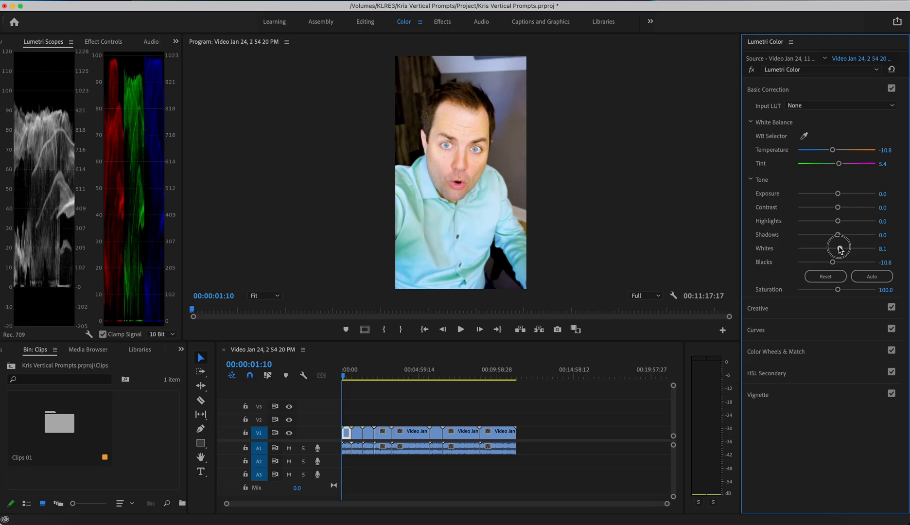
drag(841, 248, 831, 248)
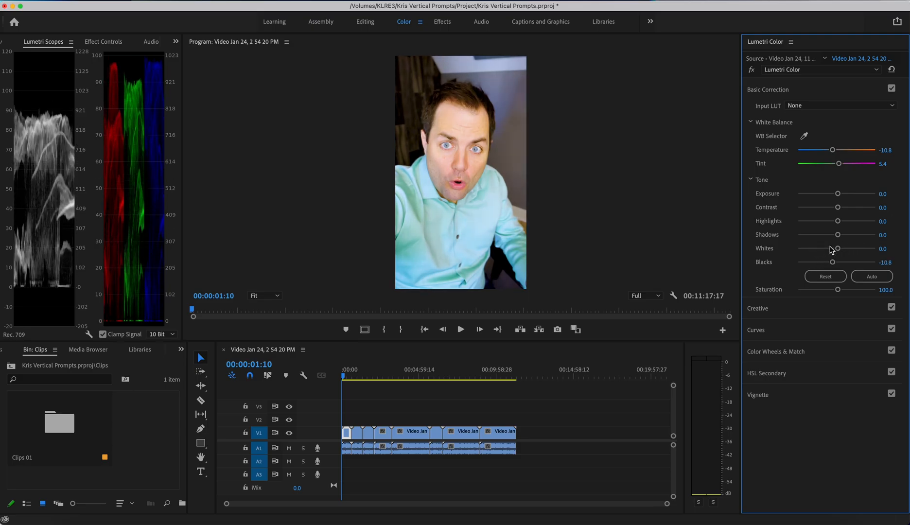
drag(837, 221, 825, 221)
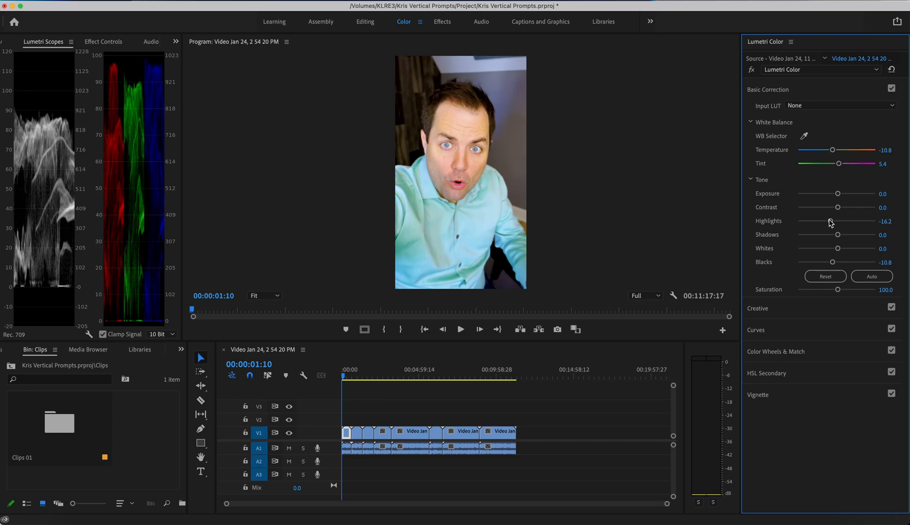
click(461, 329)
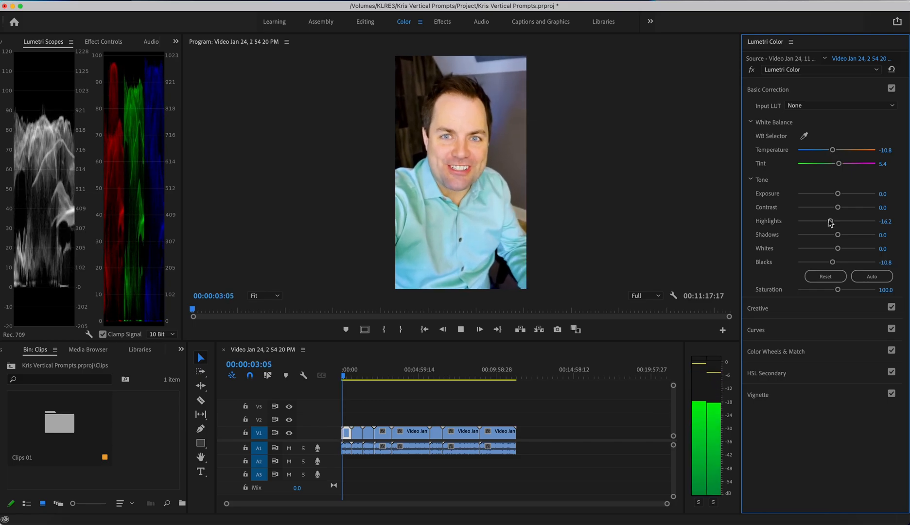